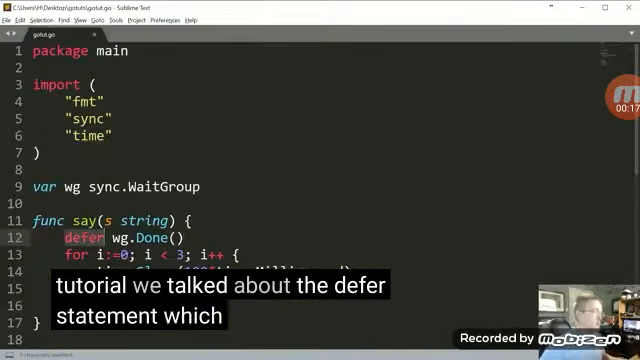
pyautogui.scroll(-3)
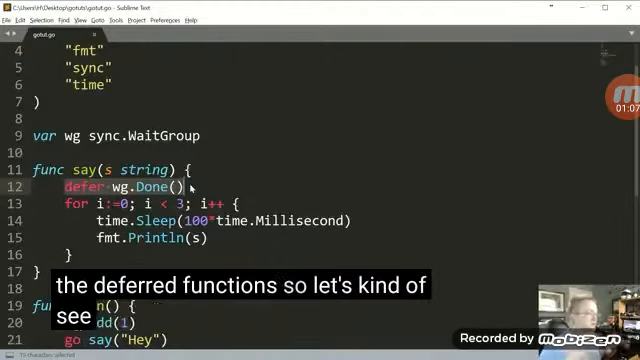
pyautogui.scroll(-3)
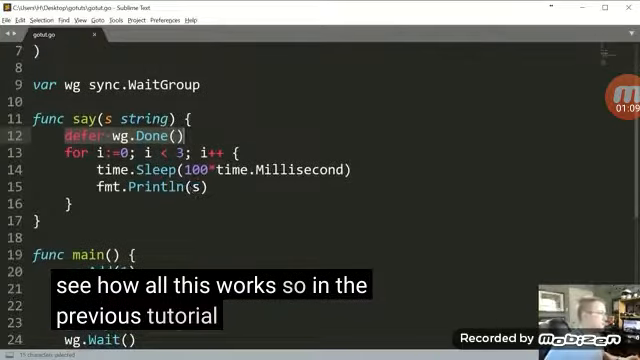
pyautogui.scroll(3)
pyautogui.write('i')
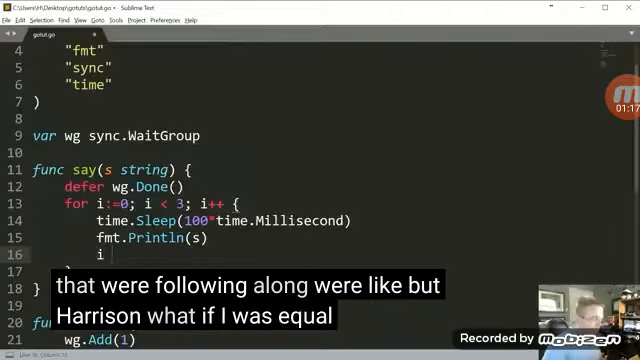
pyautogui.write('== 2')
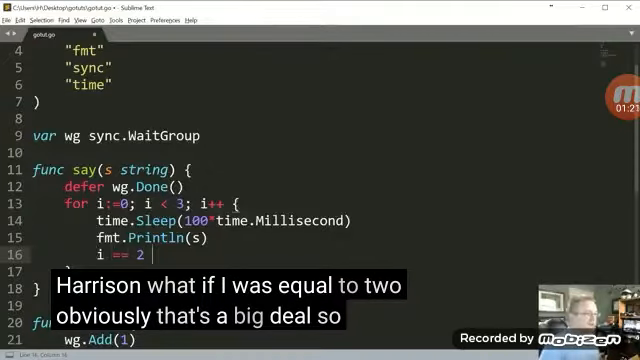
pyautogui.write('{}')
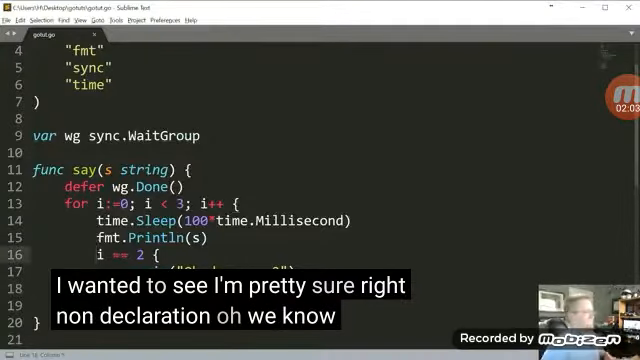
pyautogui.write('if')
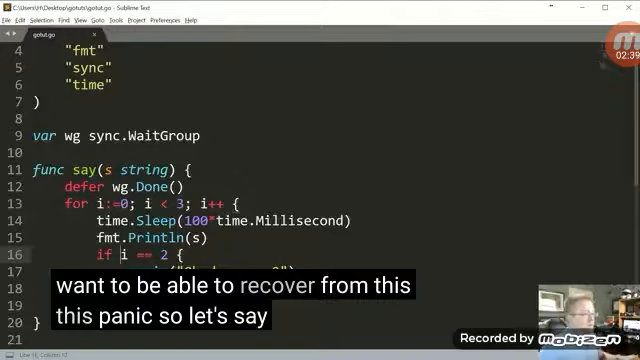
pyautogui.scroll(-3)
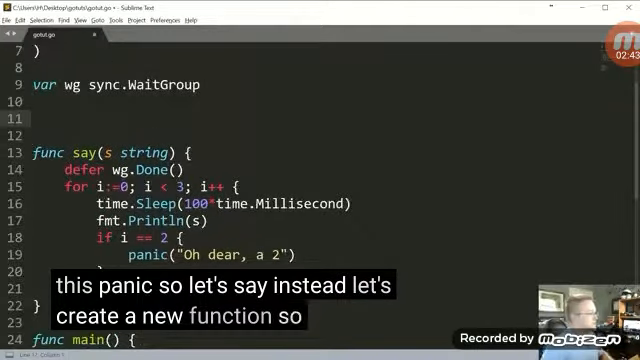
pyautogui.write('func')
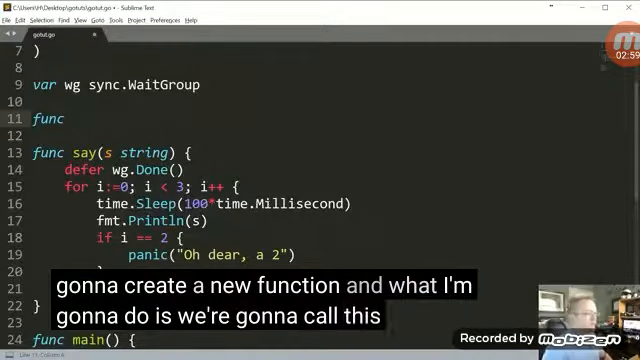
pyautogui.write('cleanup()')
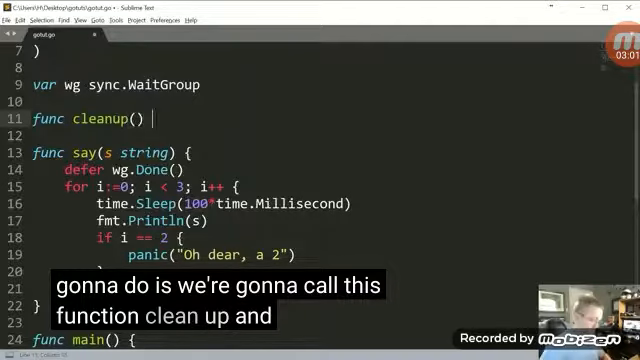
pyautogui.write('{')
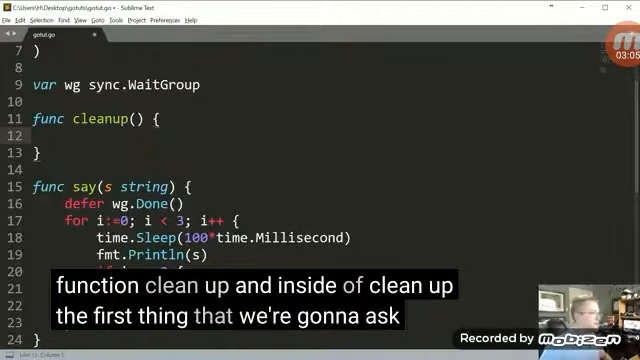
pyautogui.write('i')
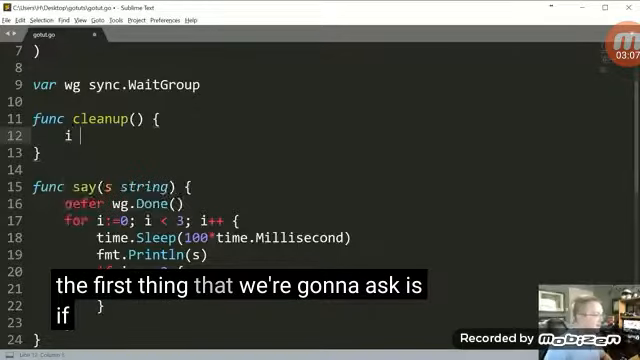
pyautogui.write('f r')
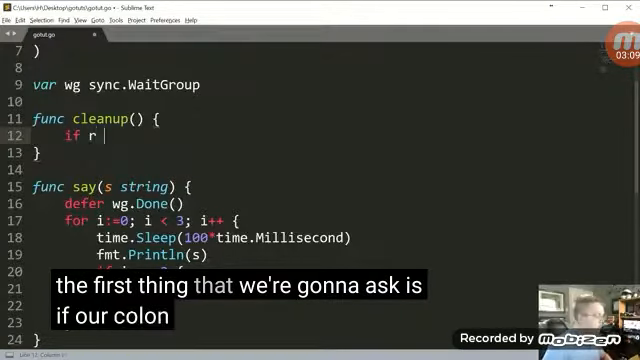
pyautogui.write(':= rec')
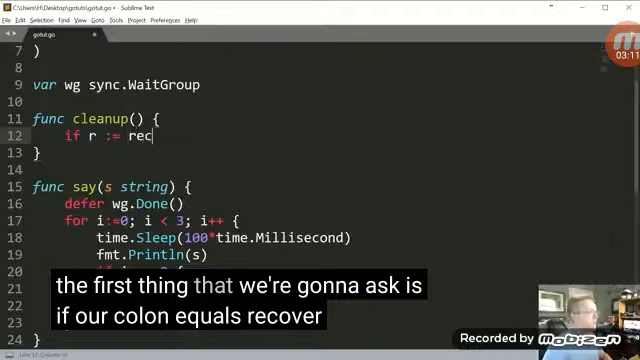
pyautogui.write('over();')
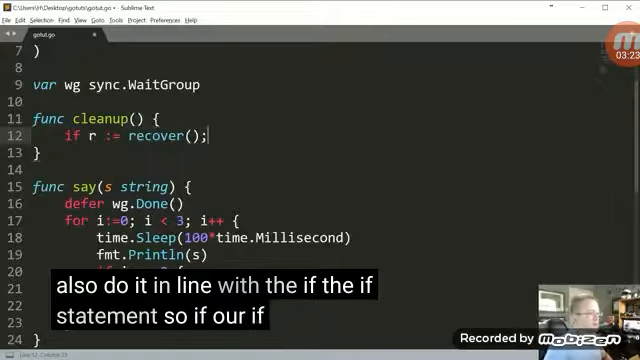
pyautogui.write('r')
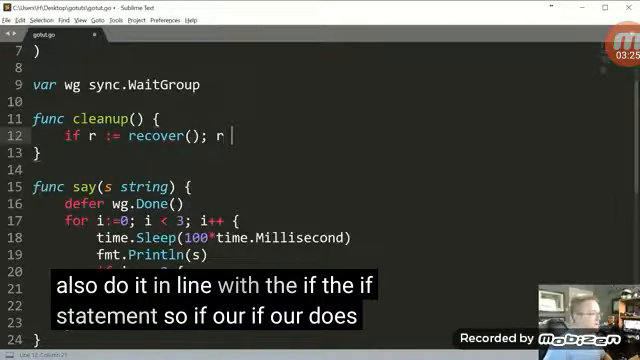
pyautogui.write('!= nil {')
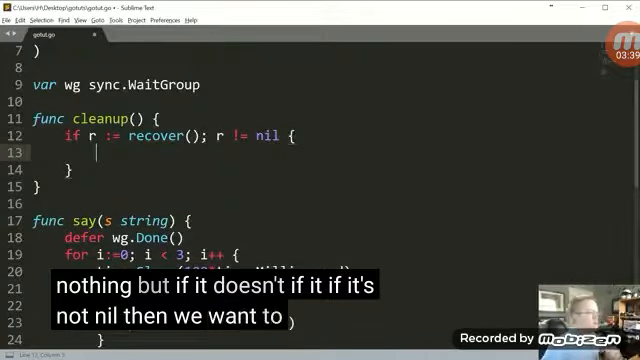
pyautogui.write('fmt.P')
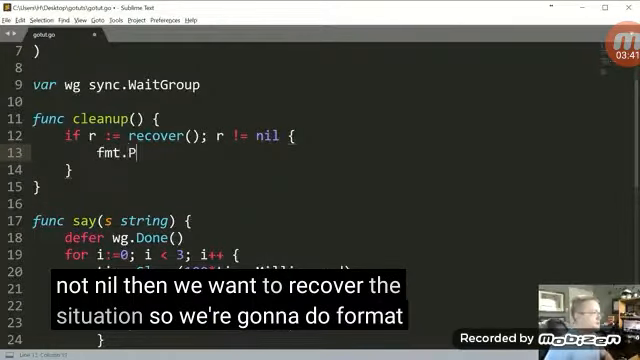
pyautogui.write('rintln()')
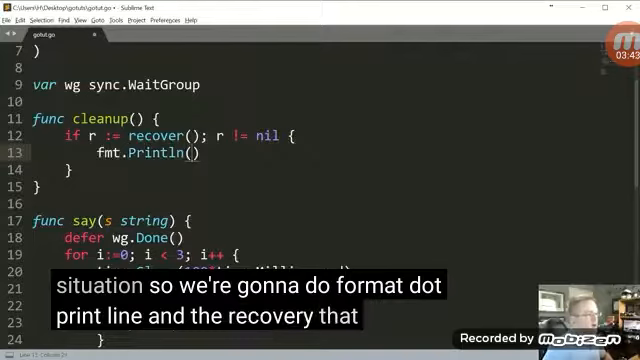
pyautogui.write('"Recovered in')
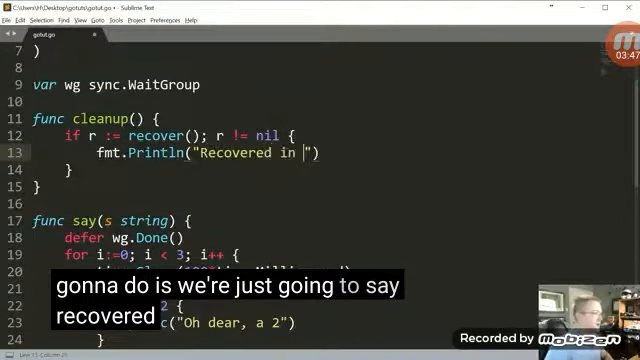
pyautogui.write('cleanup')
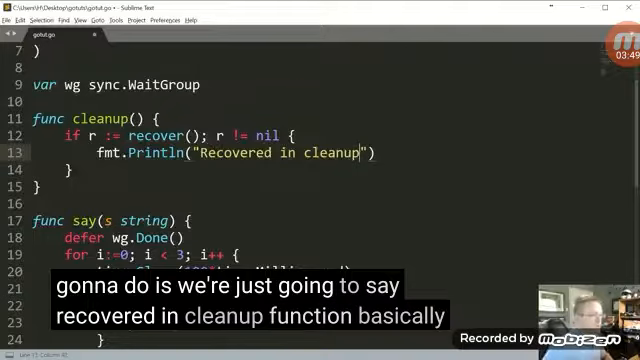
pyautogui.write(', r')
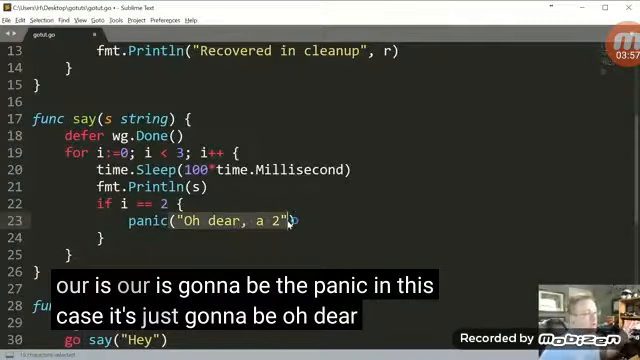
pyautogui.scroll(3)
pyautogui.write('defe')
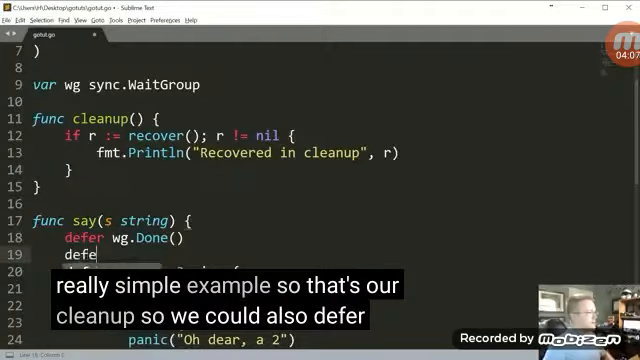
pyautogui.write('cleanup()')
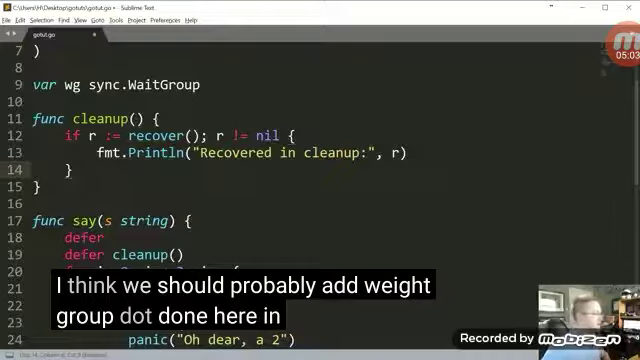
pyautogui.write('wg.Done()')
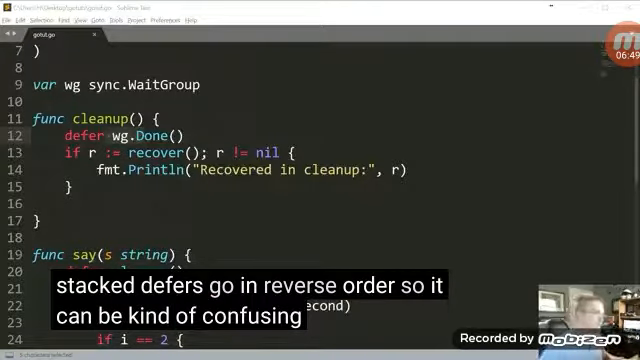
pyautogui.scroll(-3)
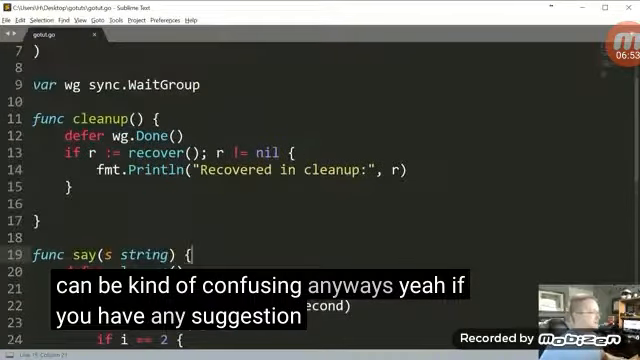
pyautogui.scroll(-3)
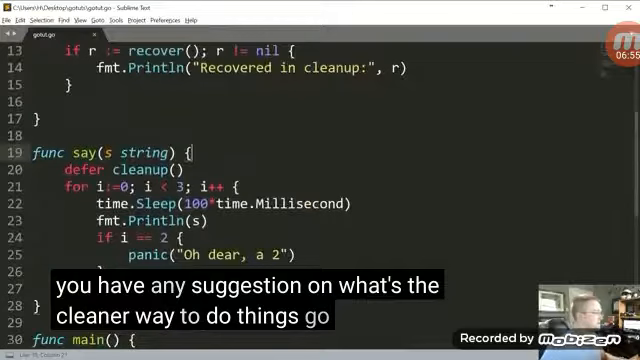
pyautogui.scroll(-3)
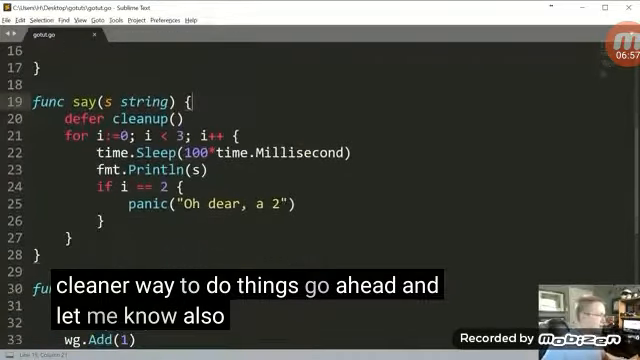
pyautogui.scroll(3)
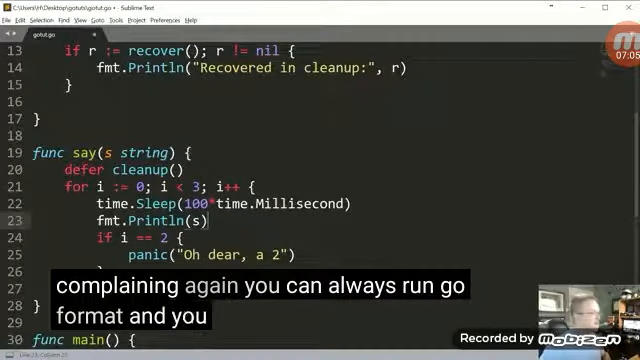
pyautogui.scroll(-3)
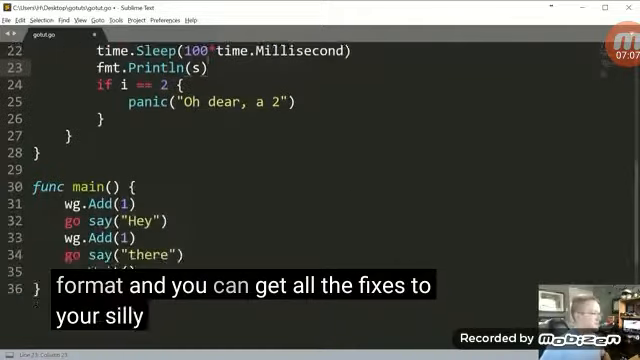
pyautogui.scroll(3)
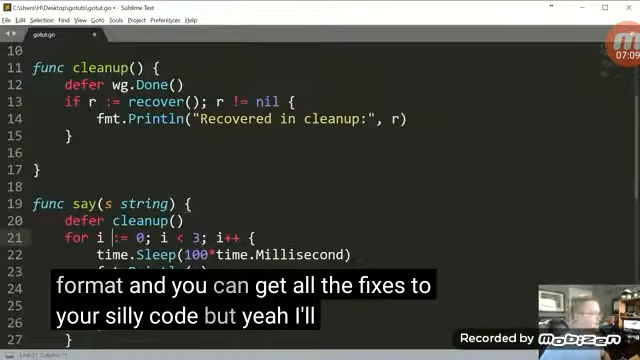
pyautogui.scroll(3)
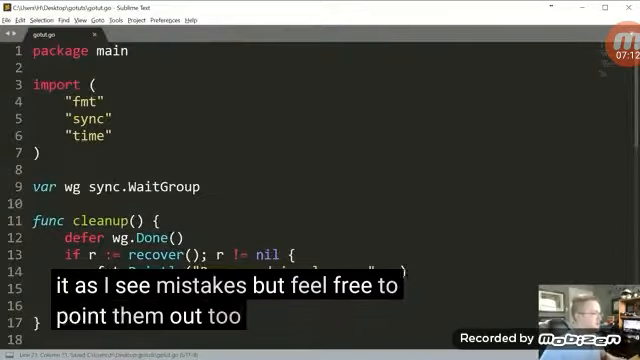
pyautogui.scroll(-3)
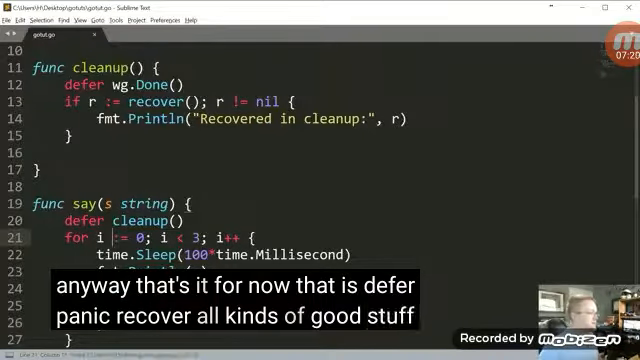
pyautogui.scroll(3)
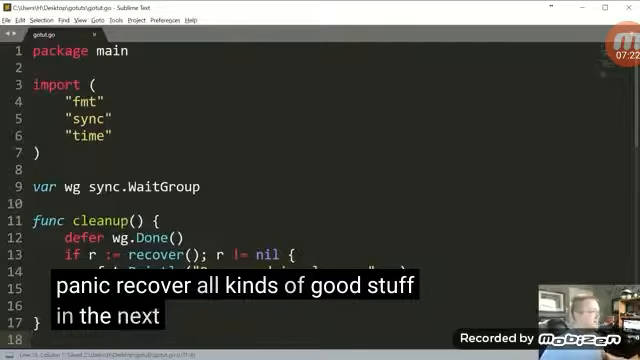
pyautogui.scroll(-3)
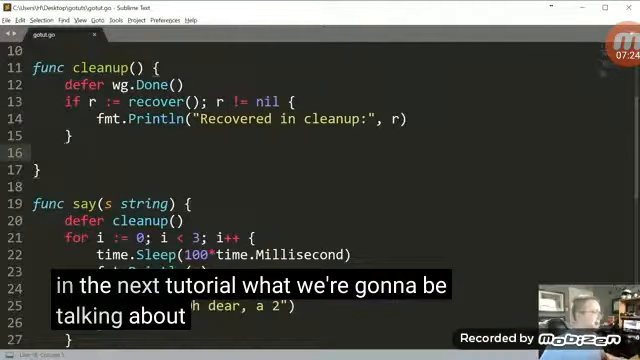